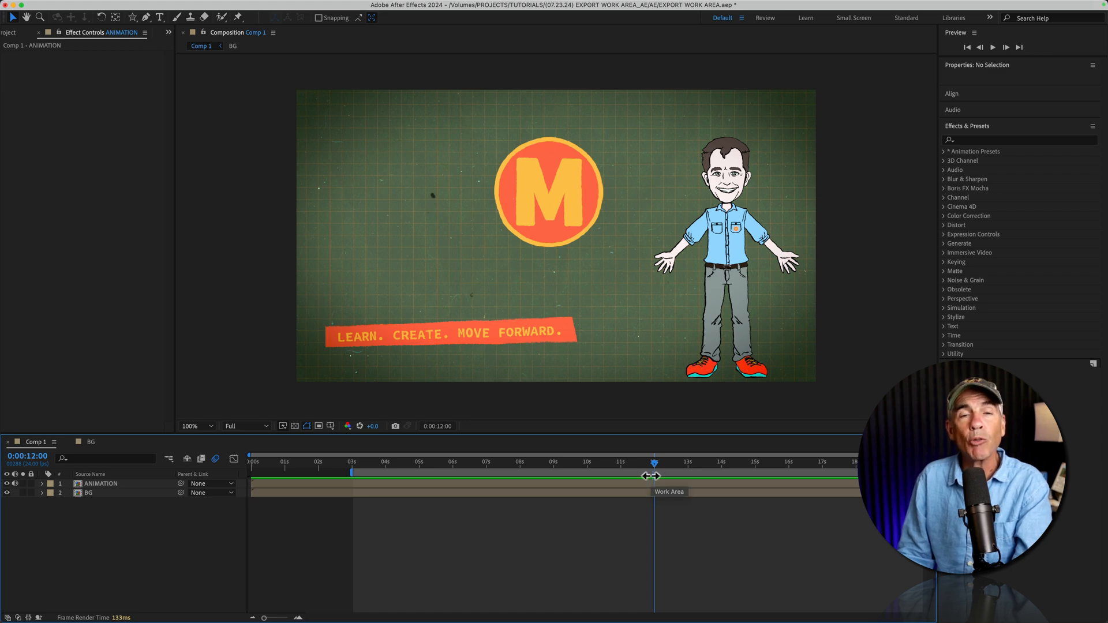
# Drag the work area brackets so Comp 1 runs from 3 s to 12 s.
pyautogui.moveTo(653, 475); pyautogui.dragTo(653, 472)
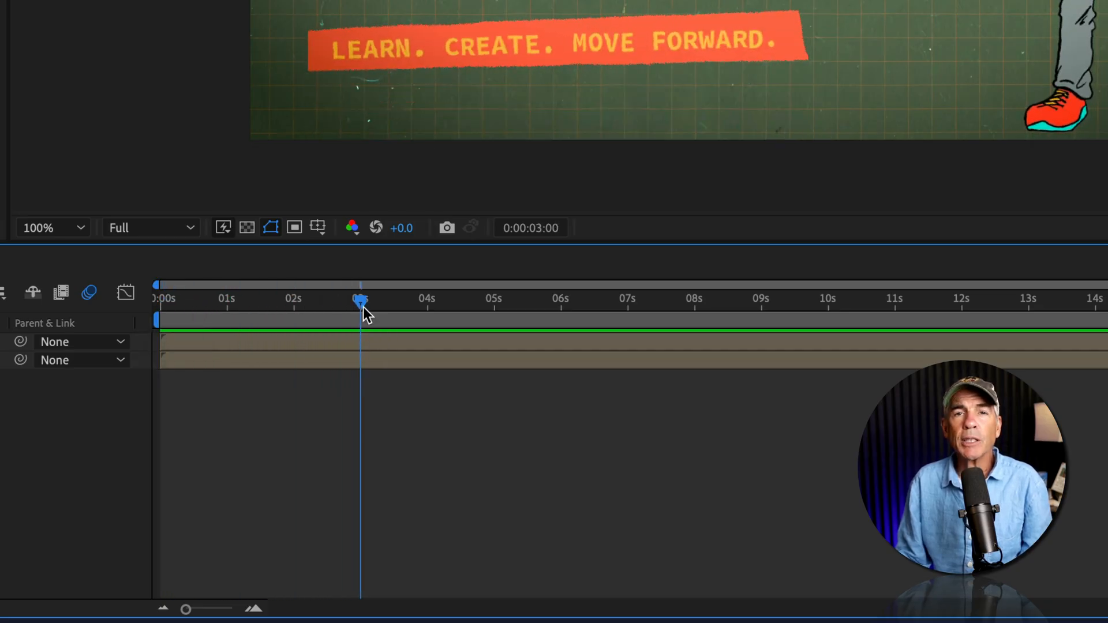
pyautogui.moveTo(360, 310)
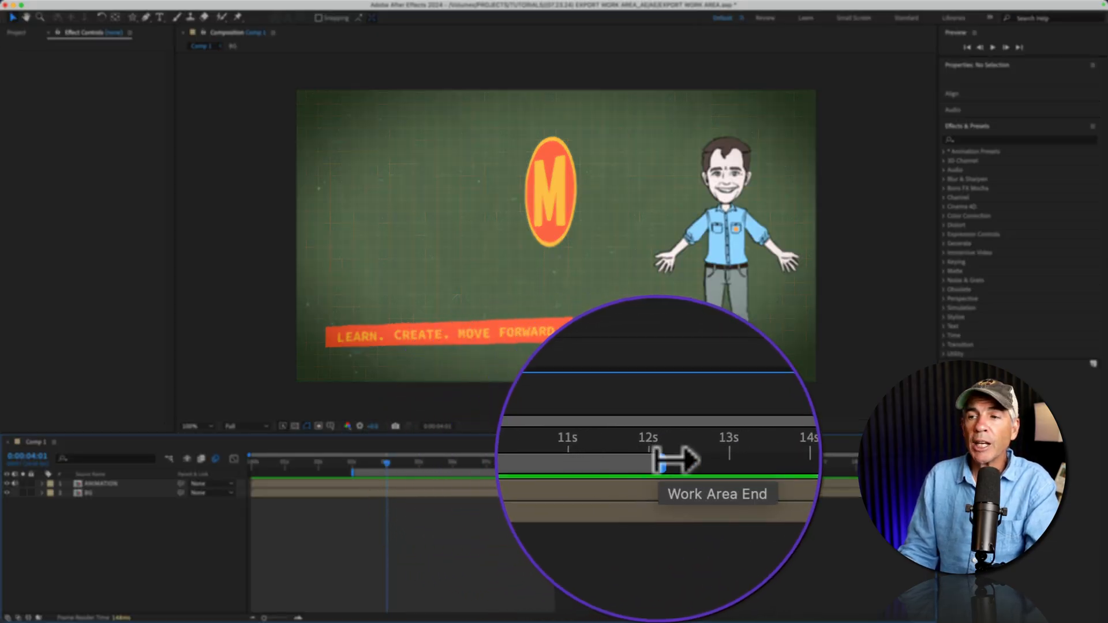
pyautogui.moveTo(665, 459); pyautogui.dragTo(459, 389)
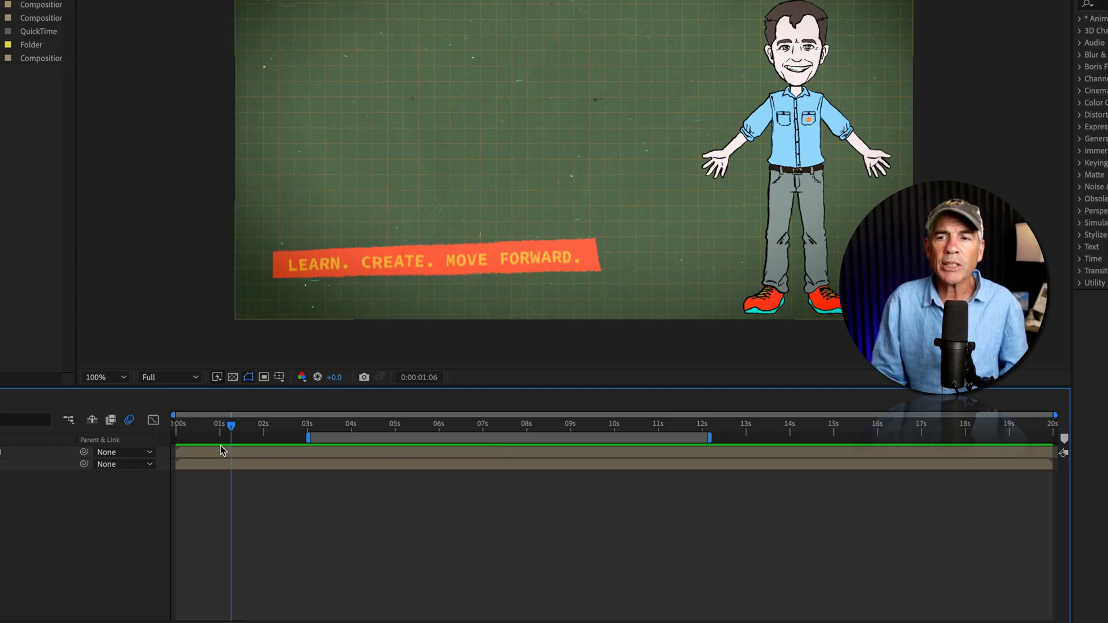
pyautogui.moveTo(665, 435)
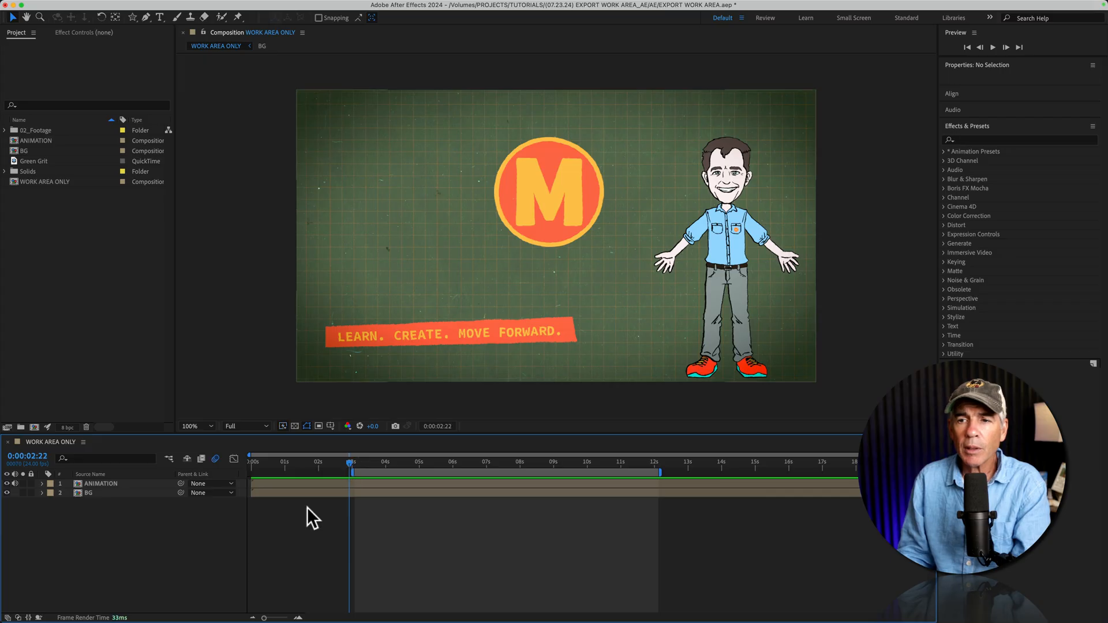
# Bring up the WORK AREA ONLY composition to review its 3–12 s work area.
pyautogui.click(993, 47)
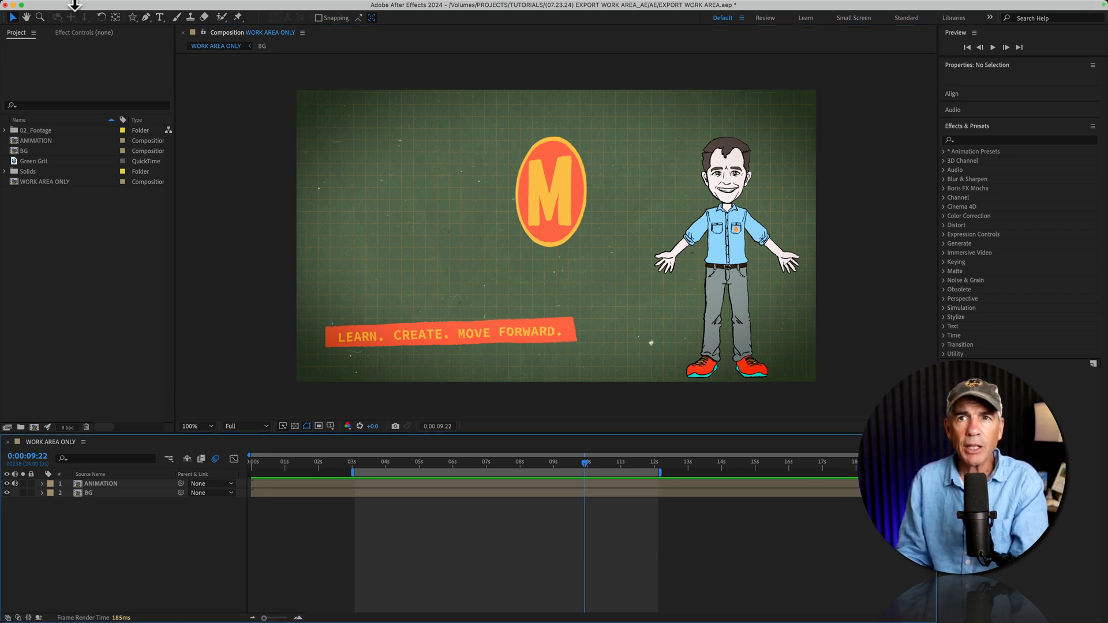
# Add the WORK AREA ONLY composition to the Render Queue from the Composition menu.
pyautogui.click(90, 6)
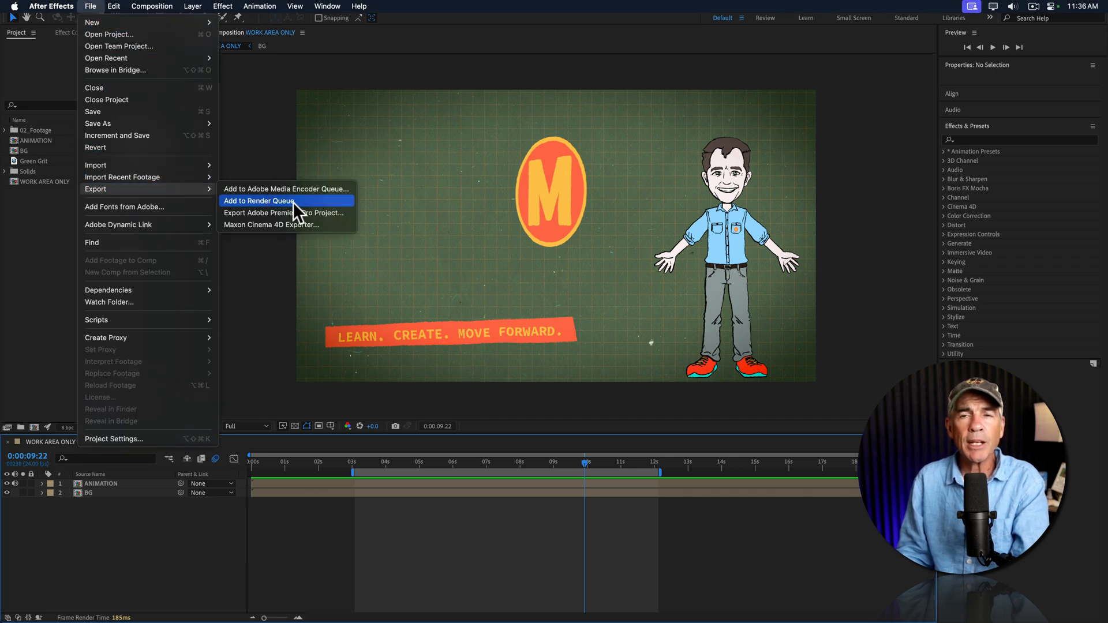
pyautogui.moveTo(154, 21)
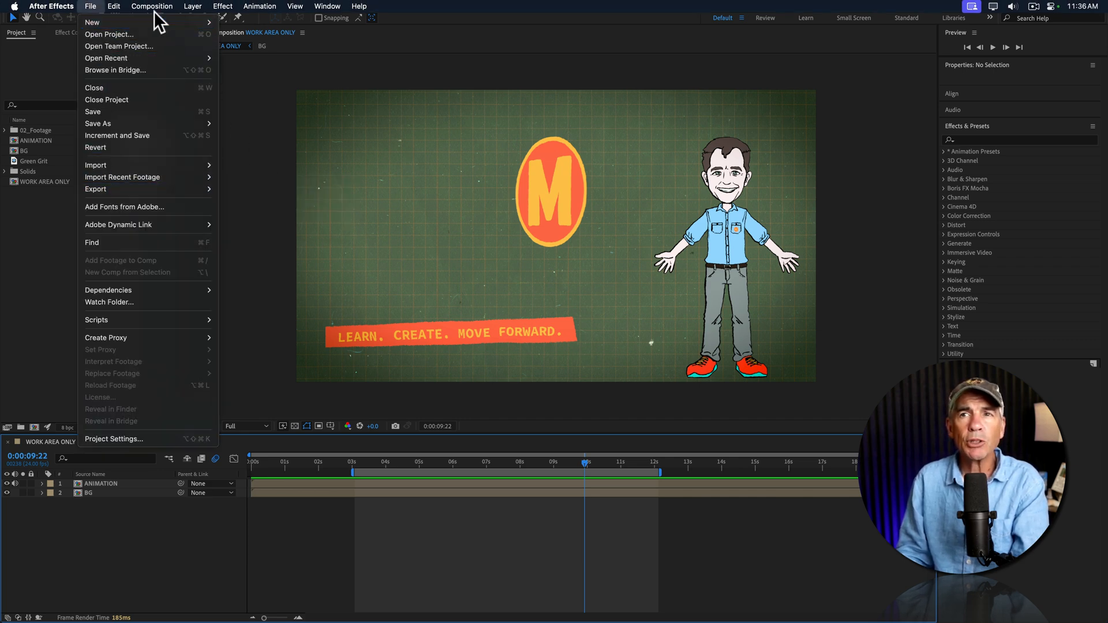
pyautogui.click(151, 6)
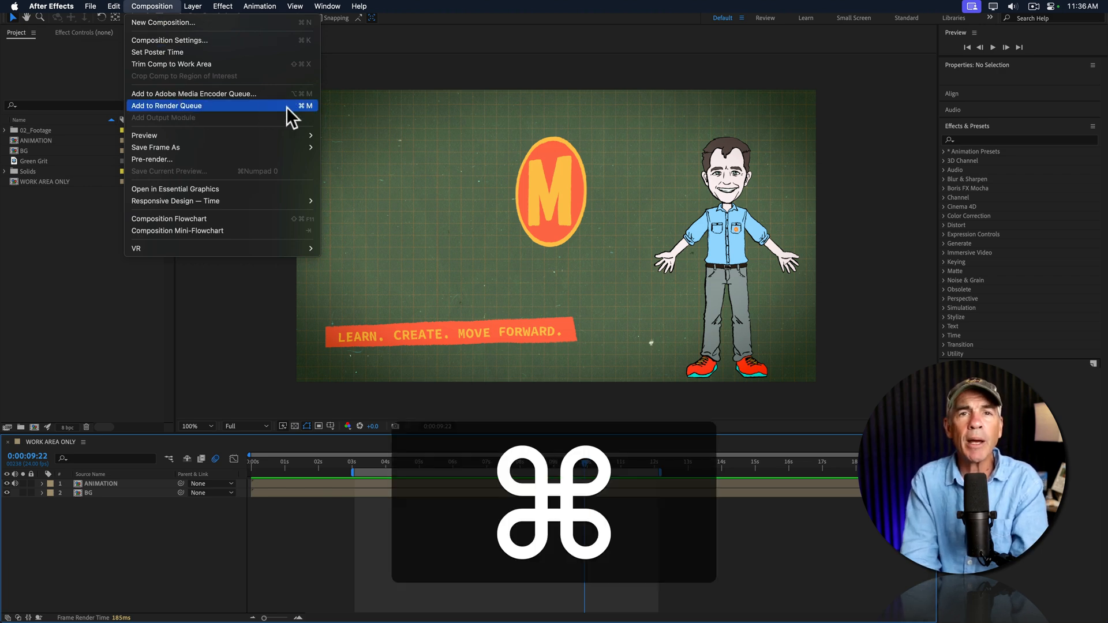
pyautogui.click(167, 105)
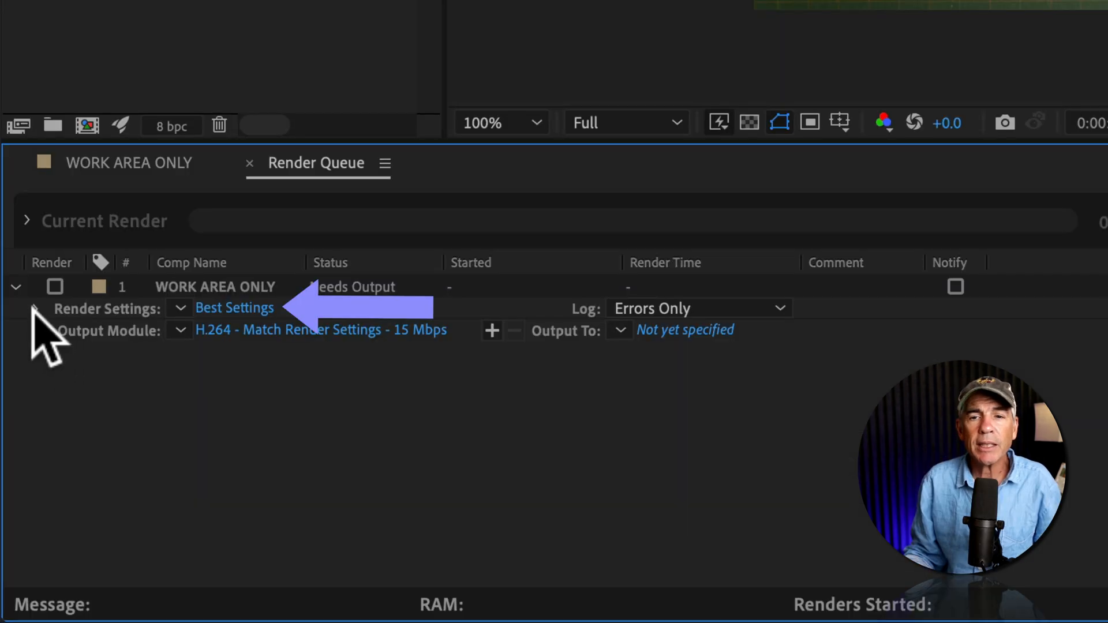
# In Render Settings, keep the render resolution at Full.
pyautogui.click(37, 309)
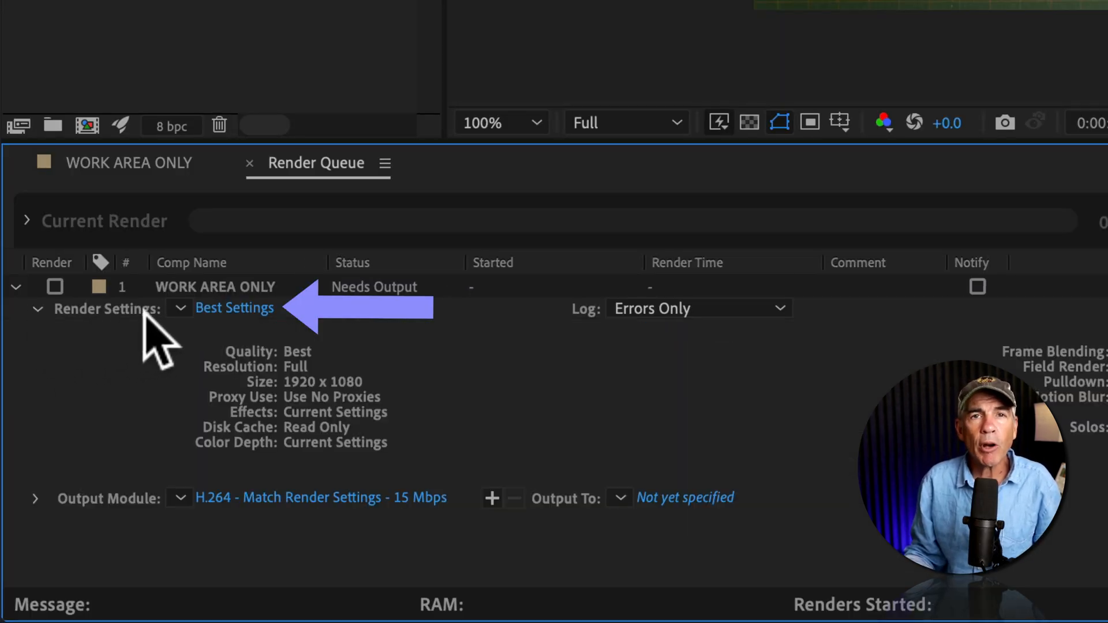
pyautogui.click(34, 310)
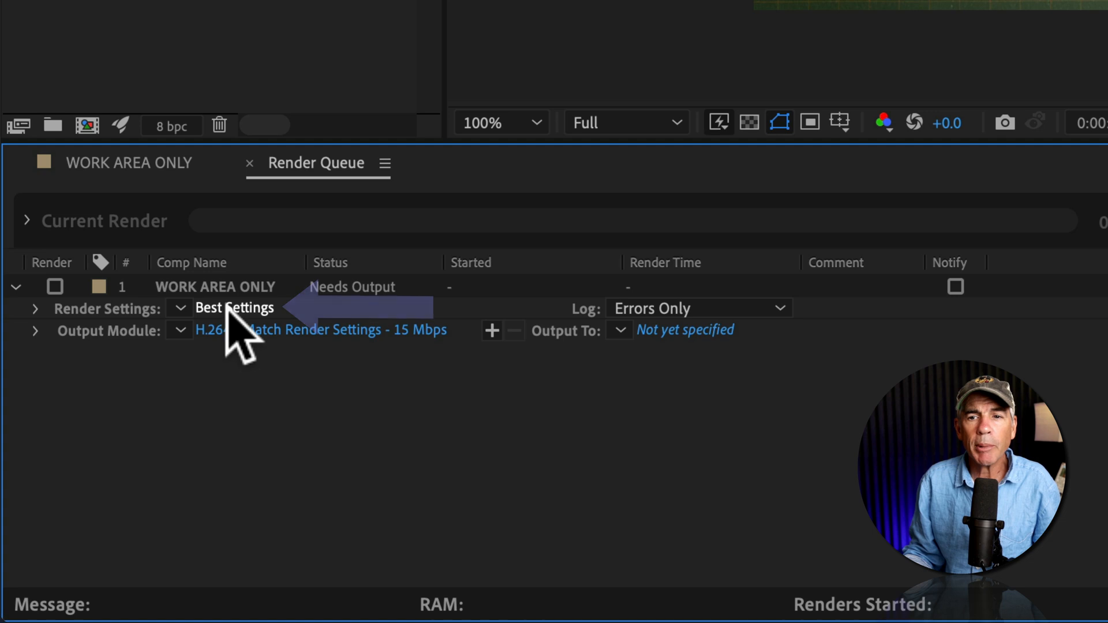
pyautogui.click(234, 307)
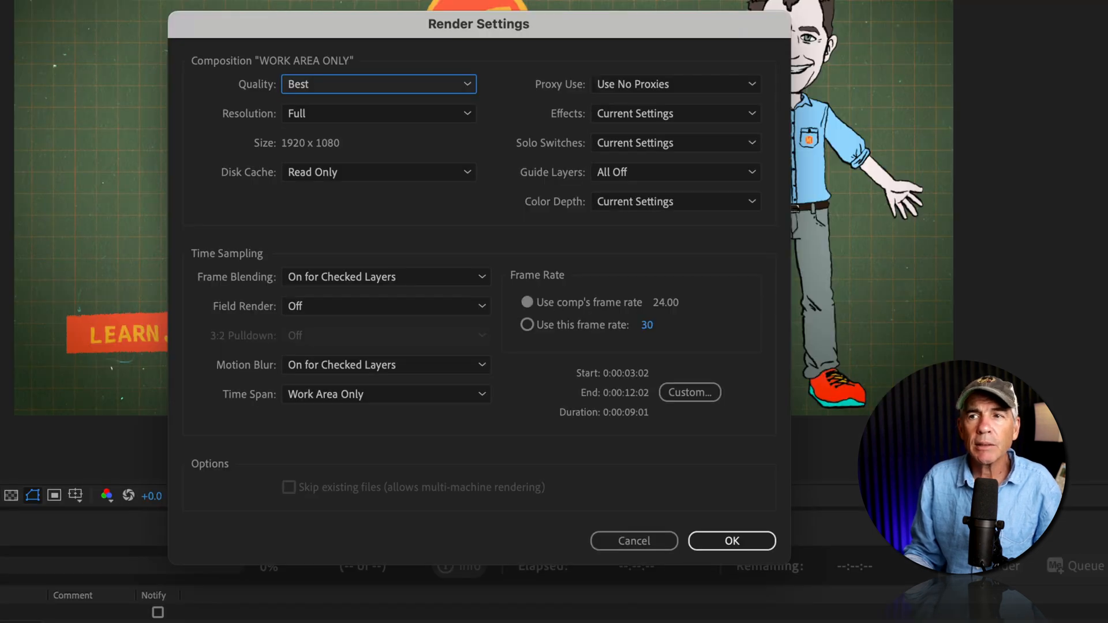
pyautogui.moveTo(364, 152)
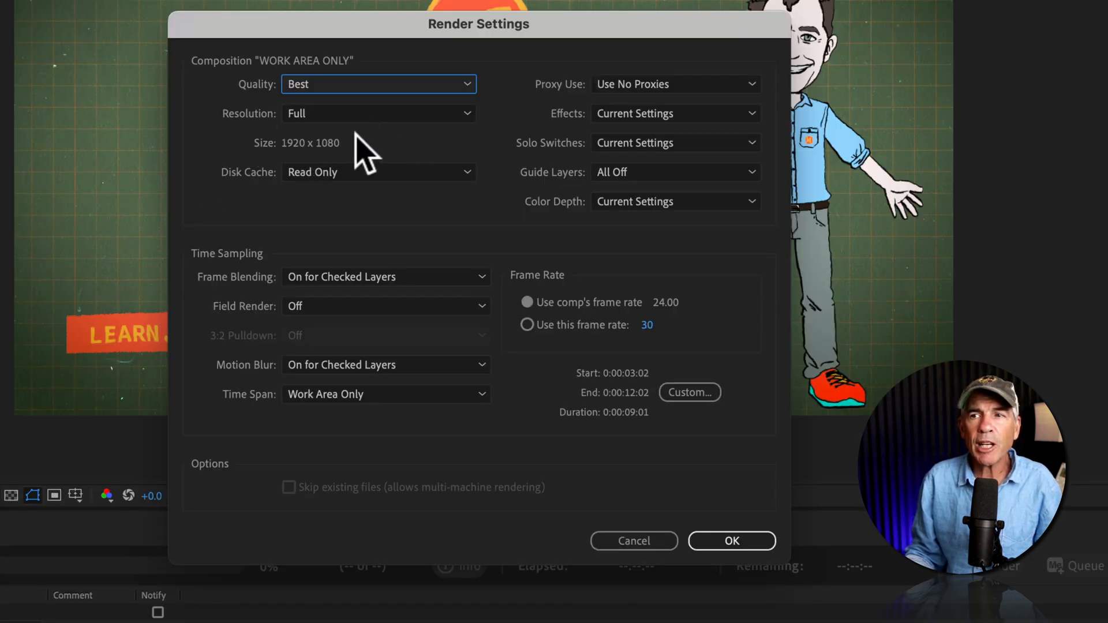
pyautogui.click(378, 113)
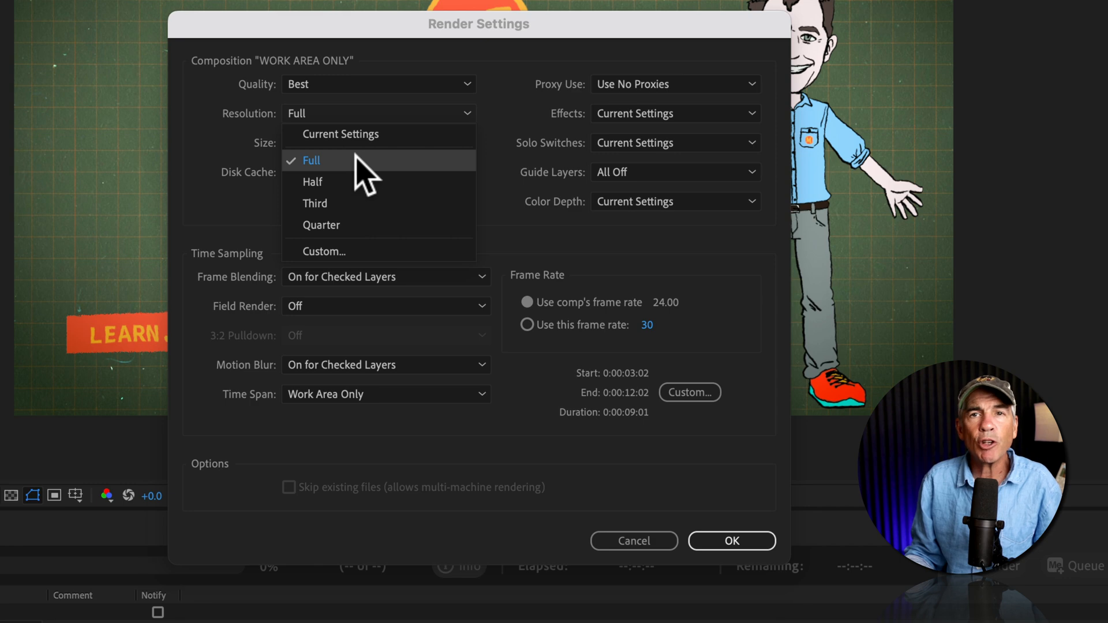
pyautogui.click(311, 159)
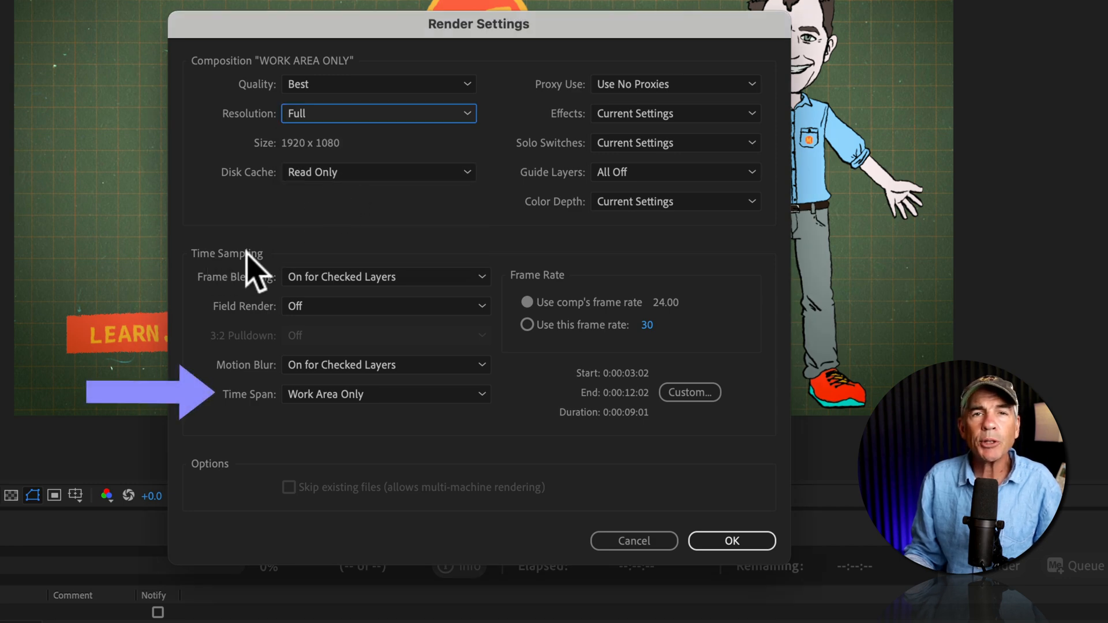
pyautogui.moveTo(250, 416)
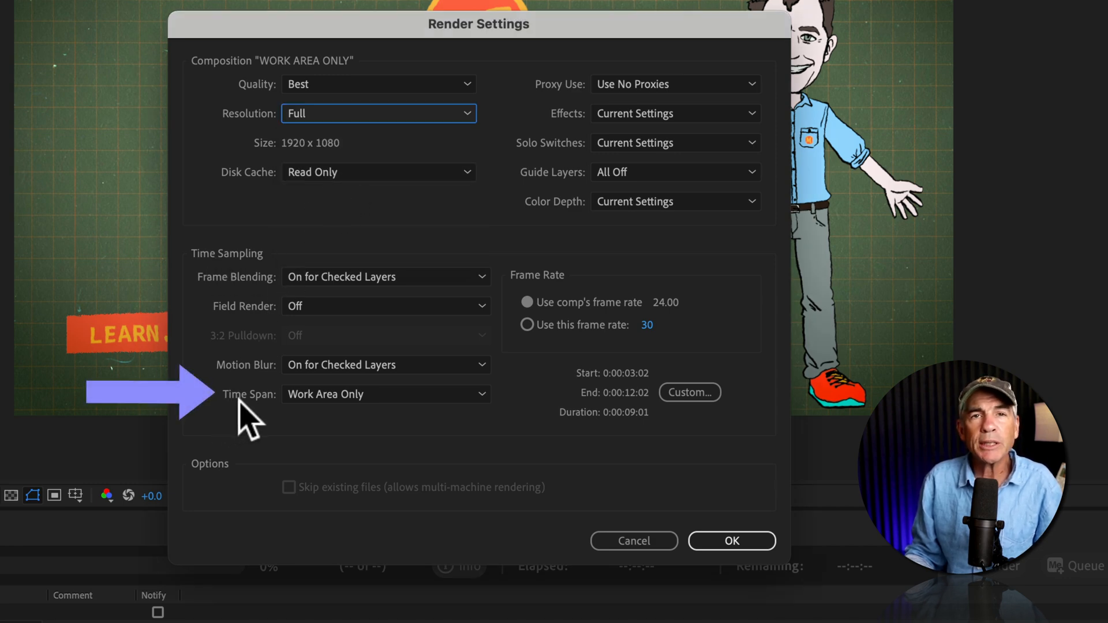
# Set the time span to Work Area Only (3:02–12:02) and confirm the settings.
pyautogui.click(385, 394)
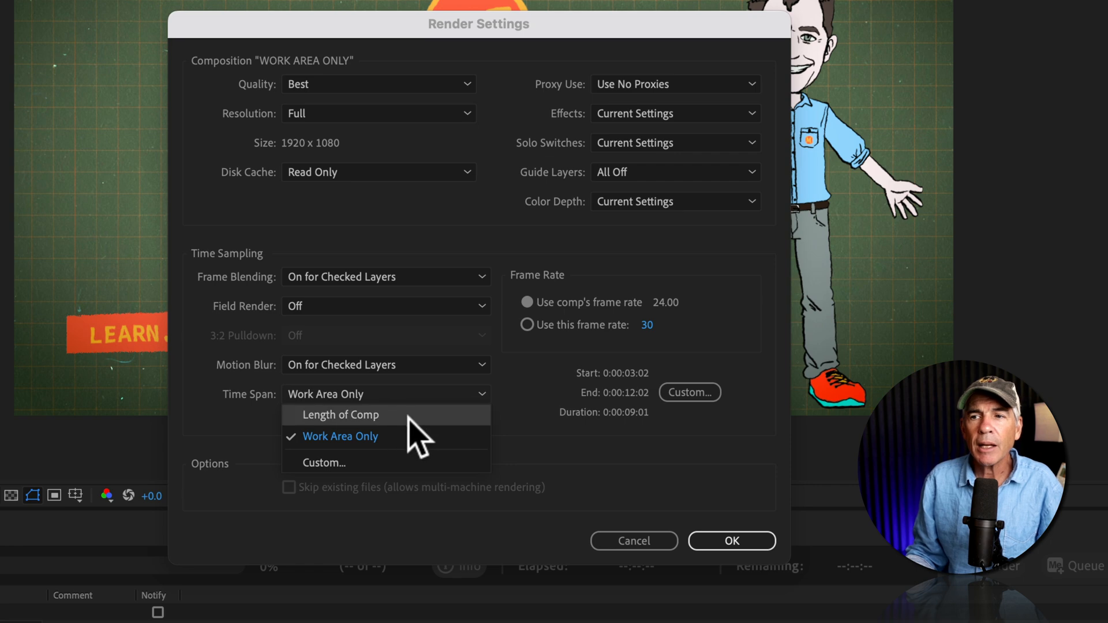
pyautogui.click(339, 414)
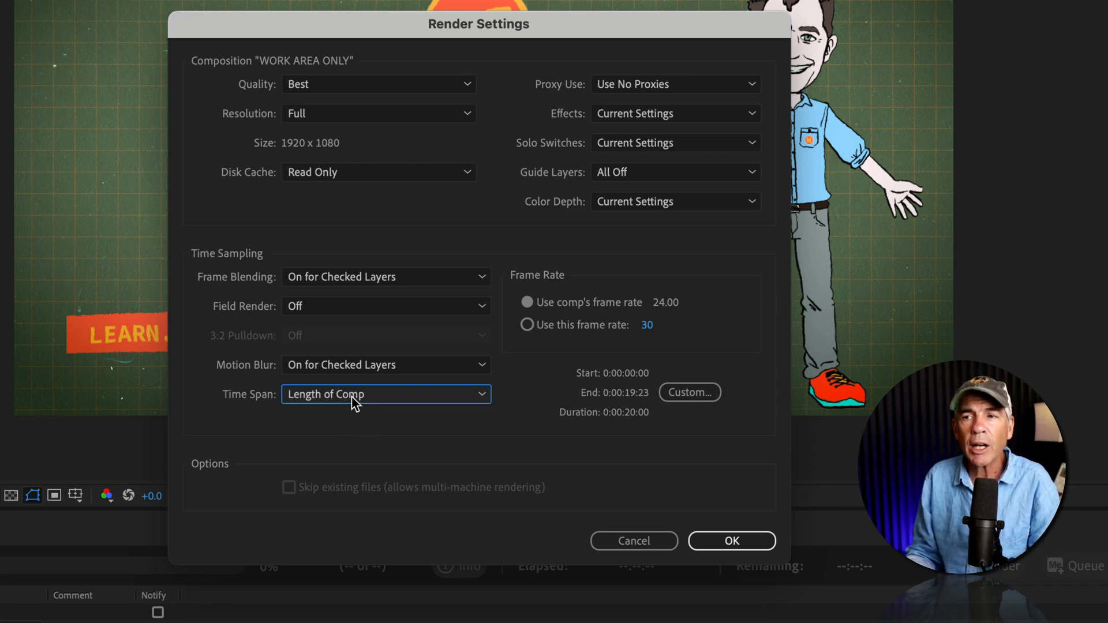
pyautogui.click(386, 393)
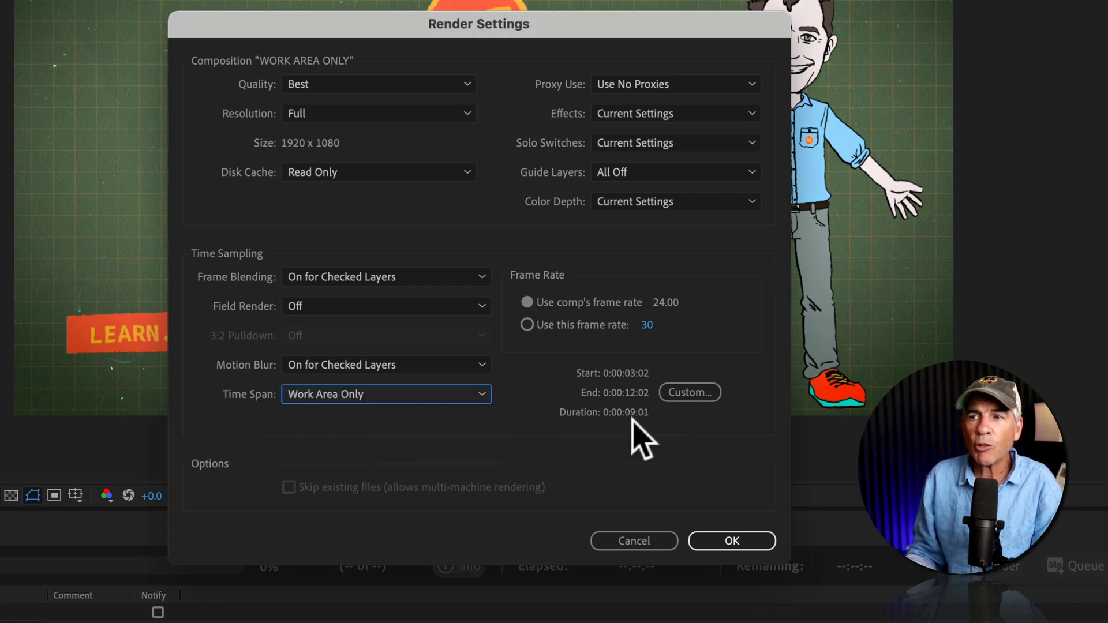
pyautogui.moveTo(608, 435)
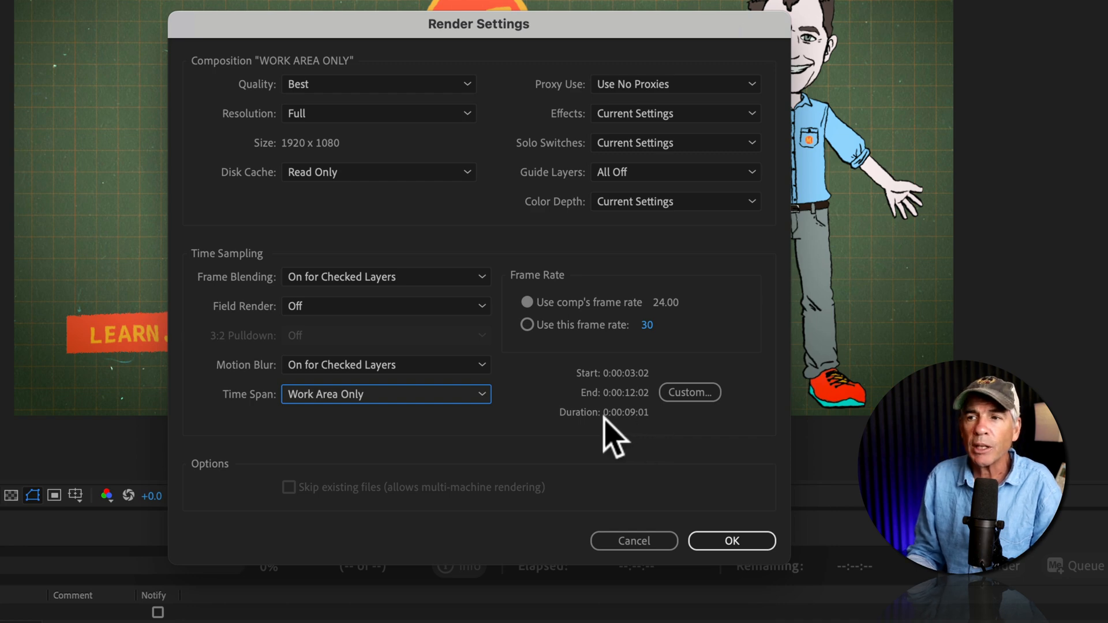
pyautogui.moveTo(657, 430)
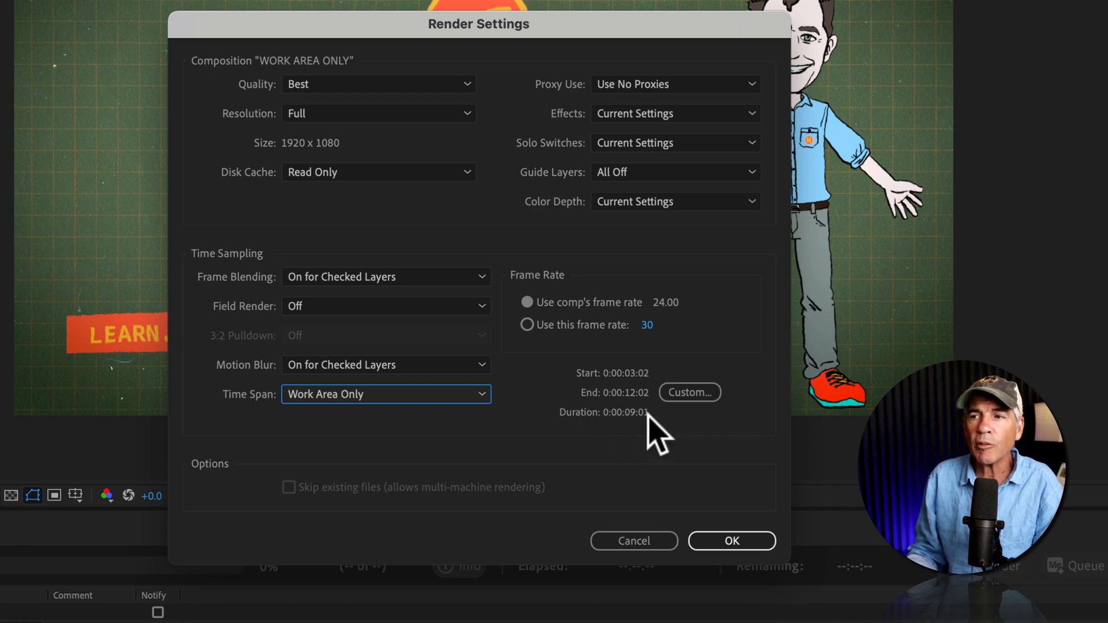
pyautogui.click(732, 540)
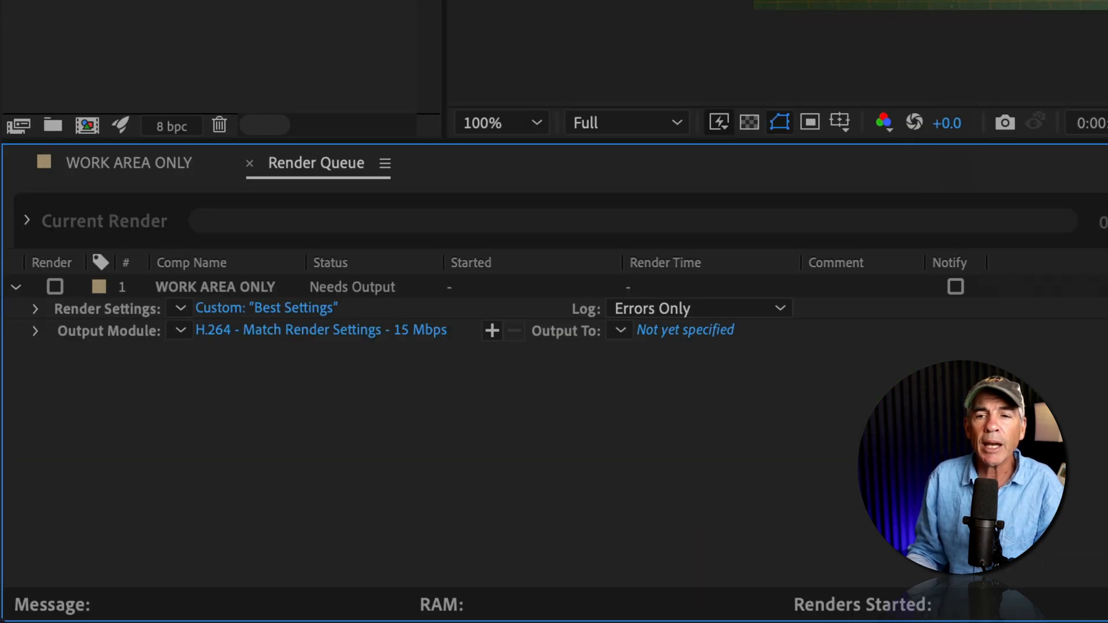
# Choose the H.264 - Match Render Settings - 40 Mbps output module for the render item.
pyautogui.click(179, 330)
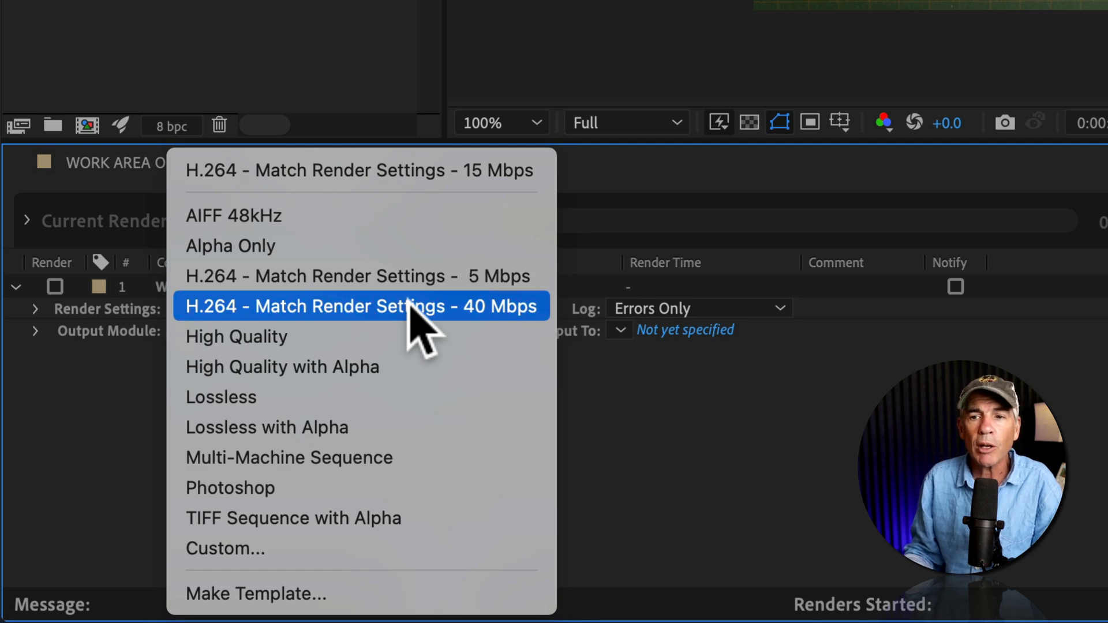
pyautogui.click(360, 305)
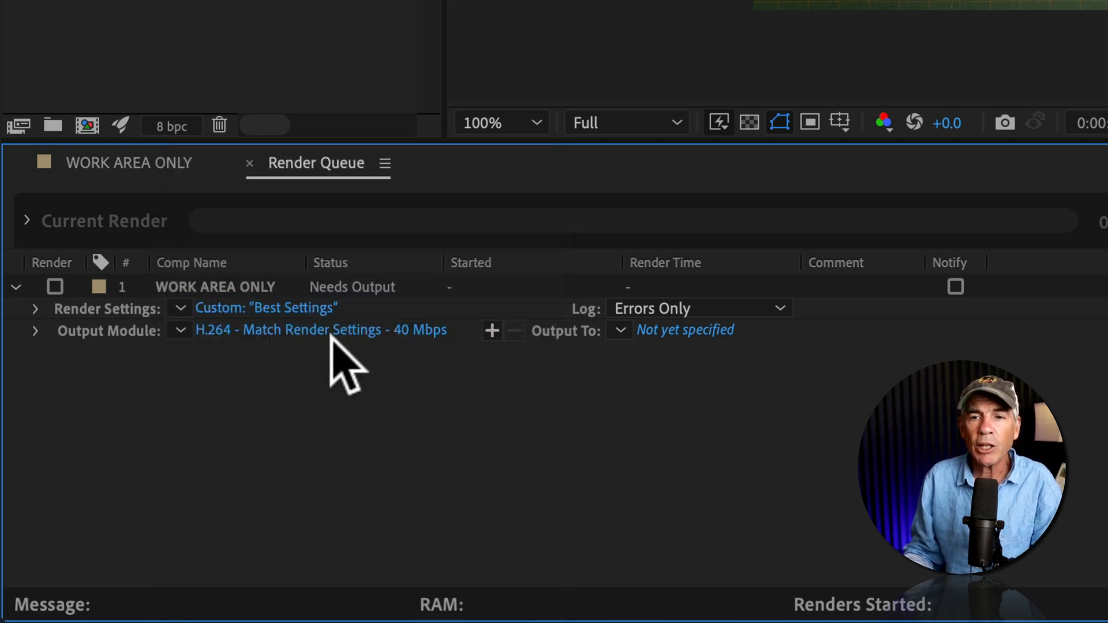
pyautogui.click(320, 329)
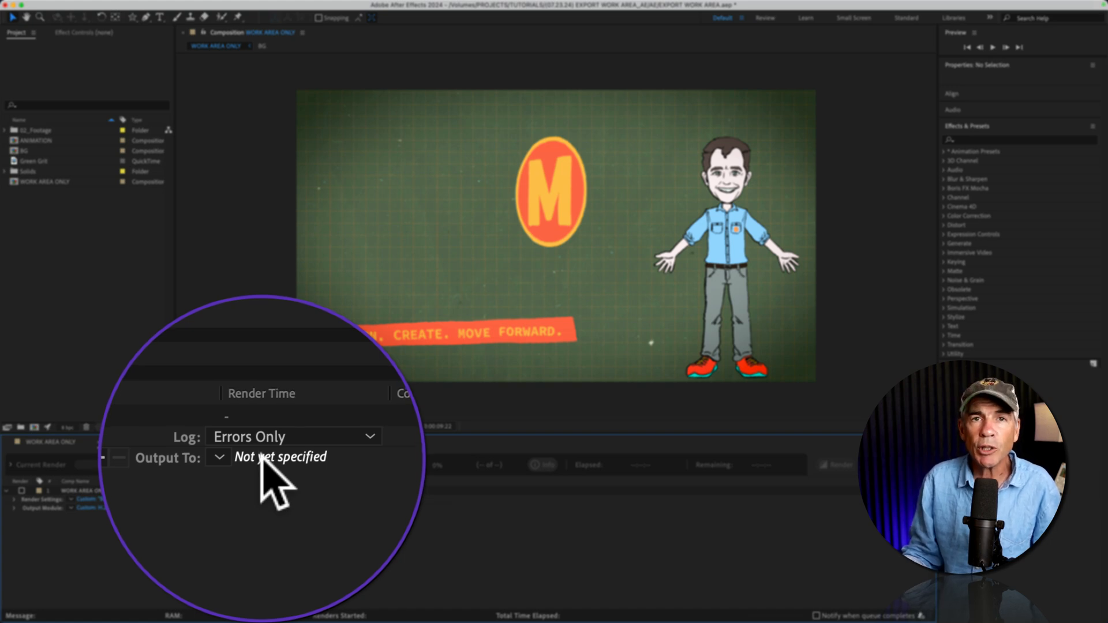
# Save the output as WORK AREA ONLY.mp4 on the Desktop and render the queue.
pyautogui.click(279, 457)
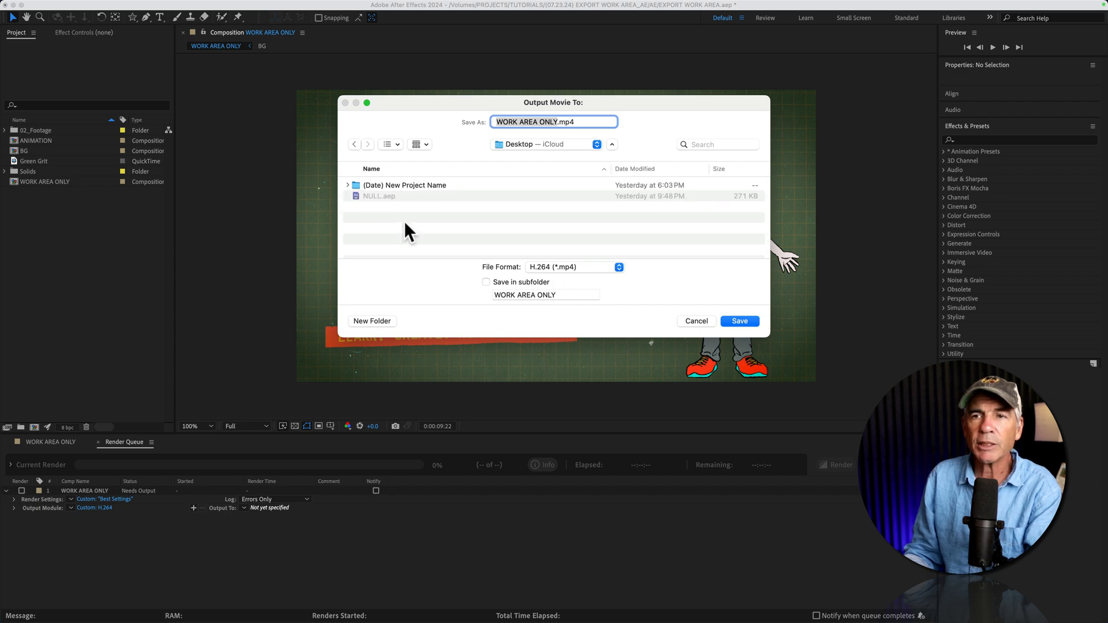
pyautogui.click(738, 321)
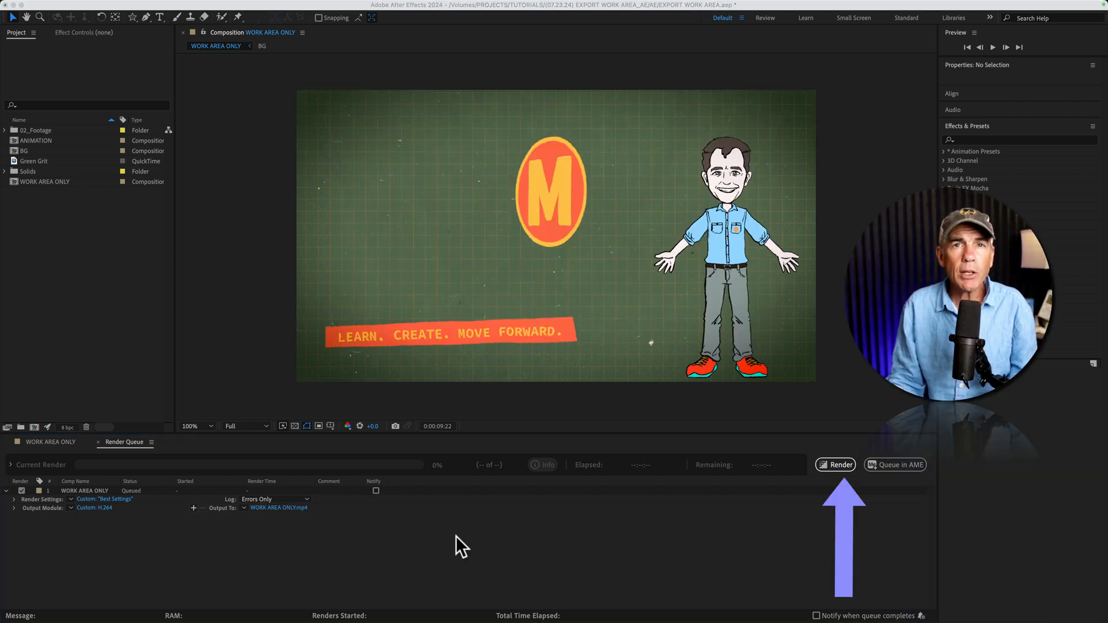
pyautogui.moveTo(838, 464)
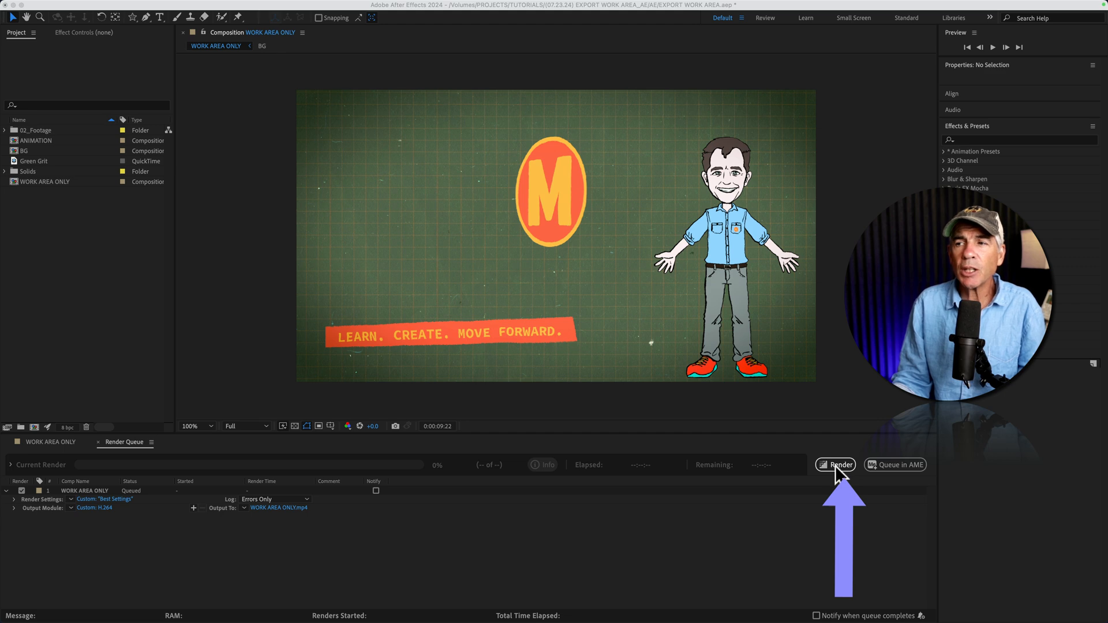
pyautogui.click(835, 464)
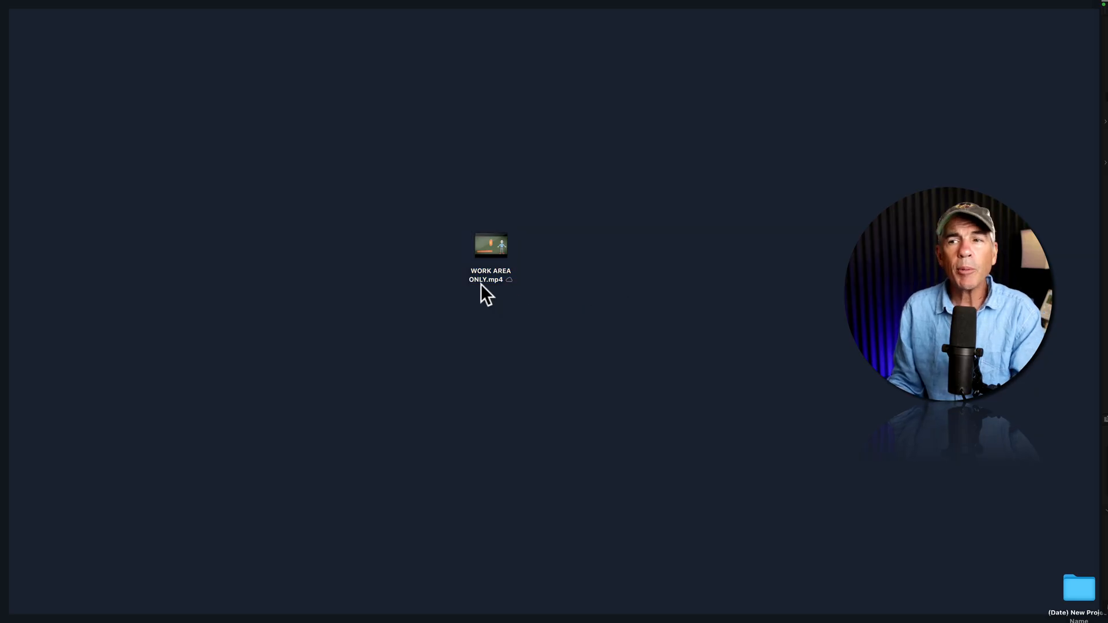
# Play WORK AREA ONLY.mp4 from the desktop to check the render.
pyautogui.click(491, 245)
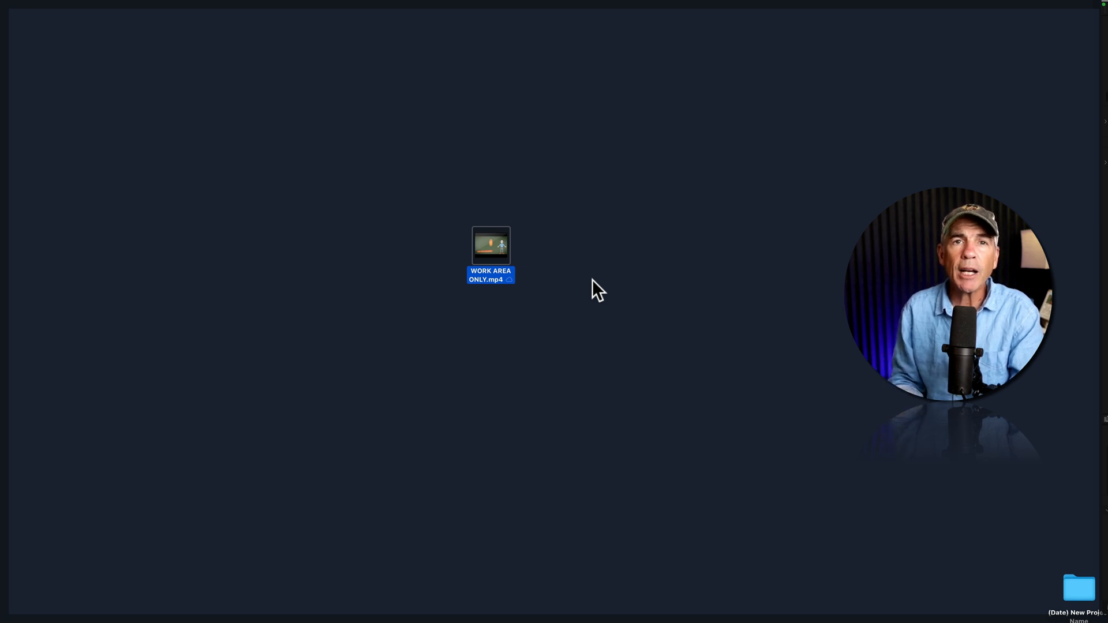
pyautogui.doubleClick(490, 245)
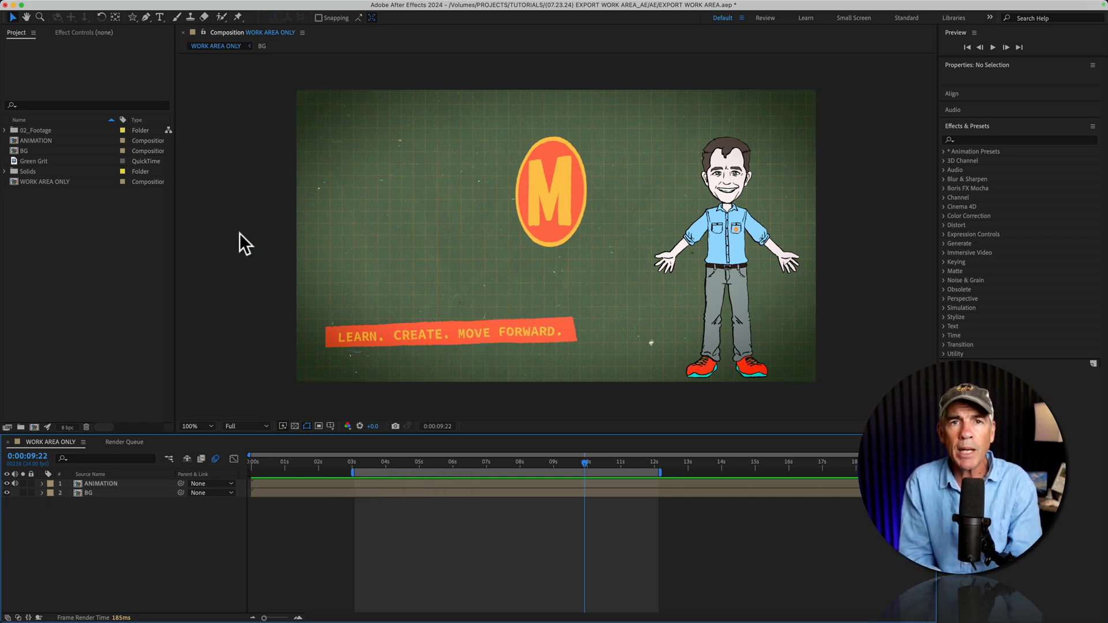
pyautogui.moveTo(256, 172)
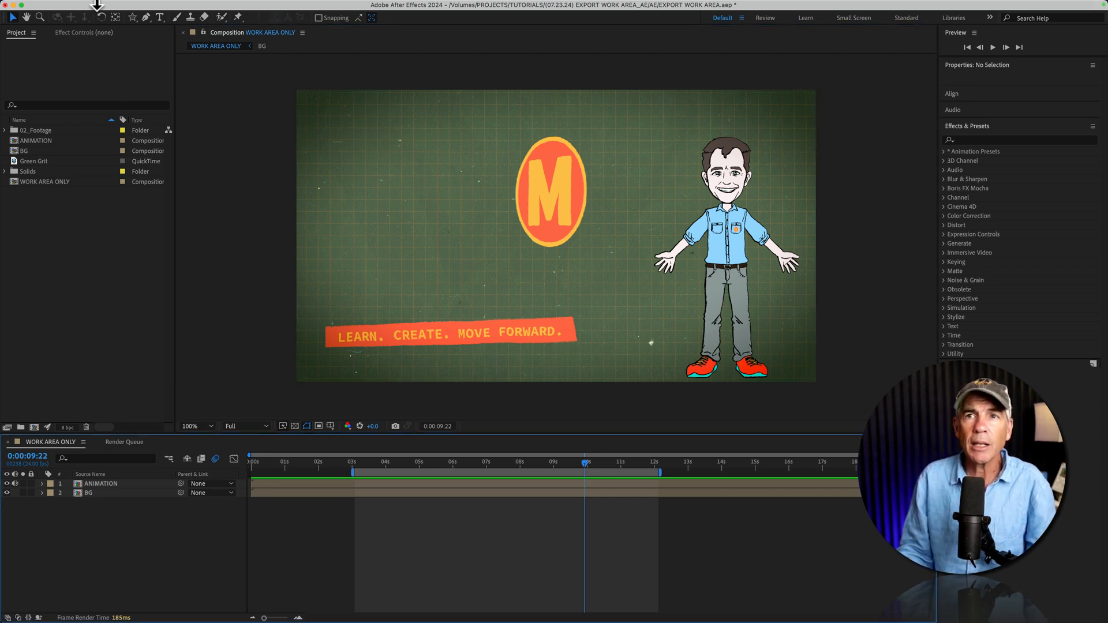
# Locate Add to Adobe Media Encoder Queue in the File and Composition menus.
pyautogui.click(90, 6)
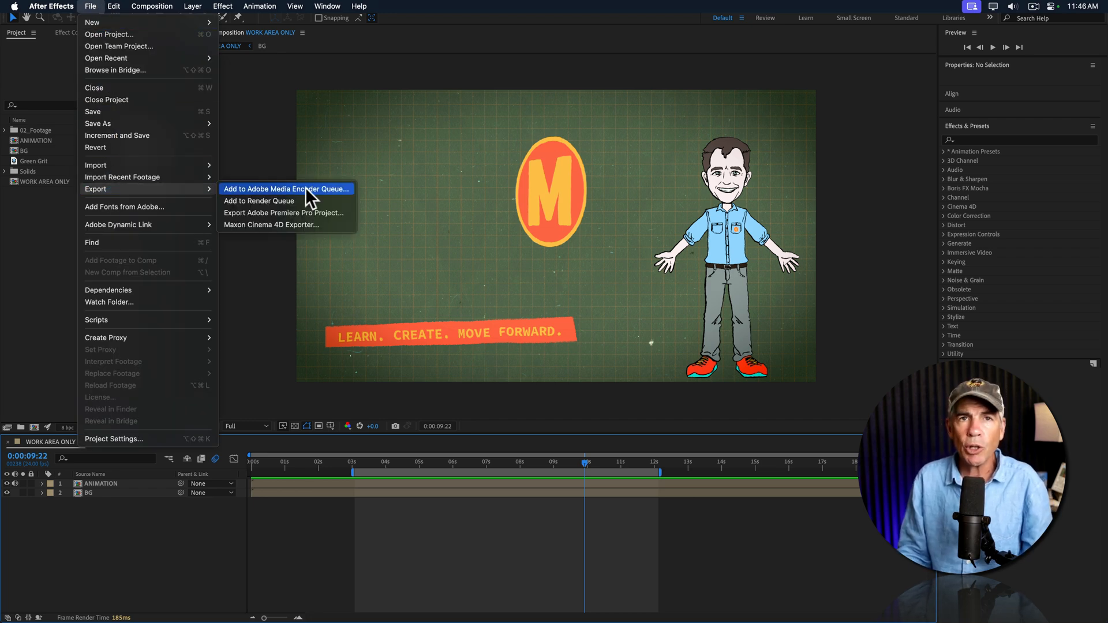
pyautogui.click(151, 6)
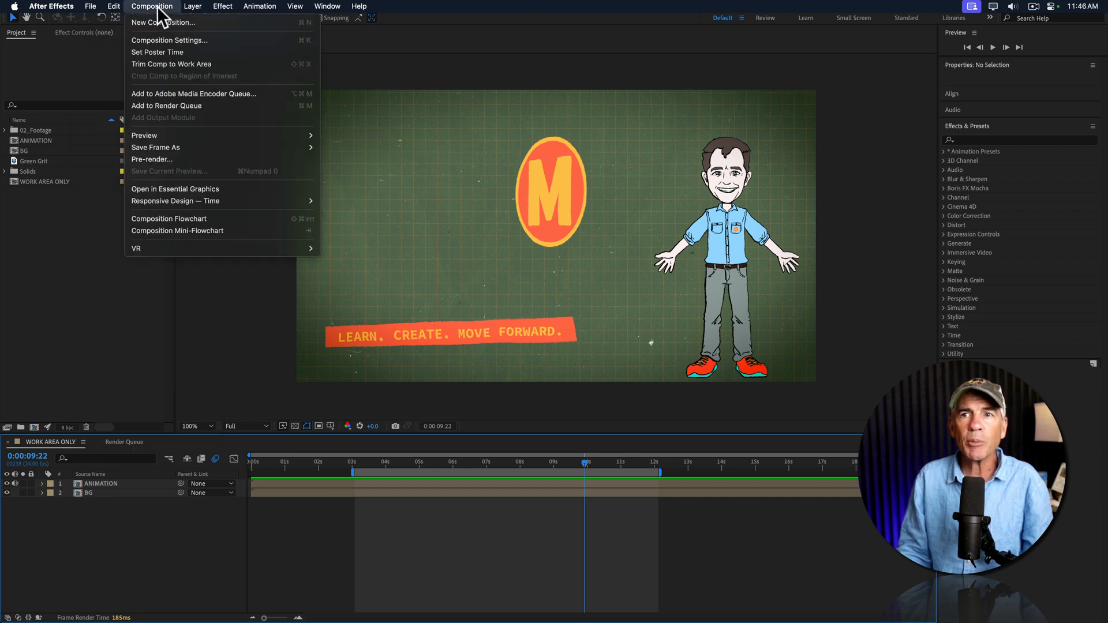
pyautogui.moveTo(213, 93)
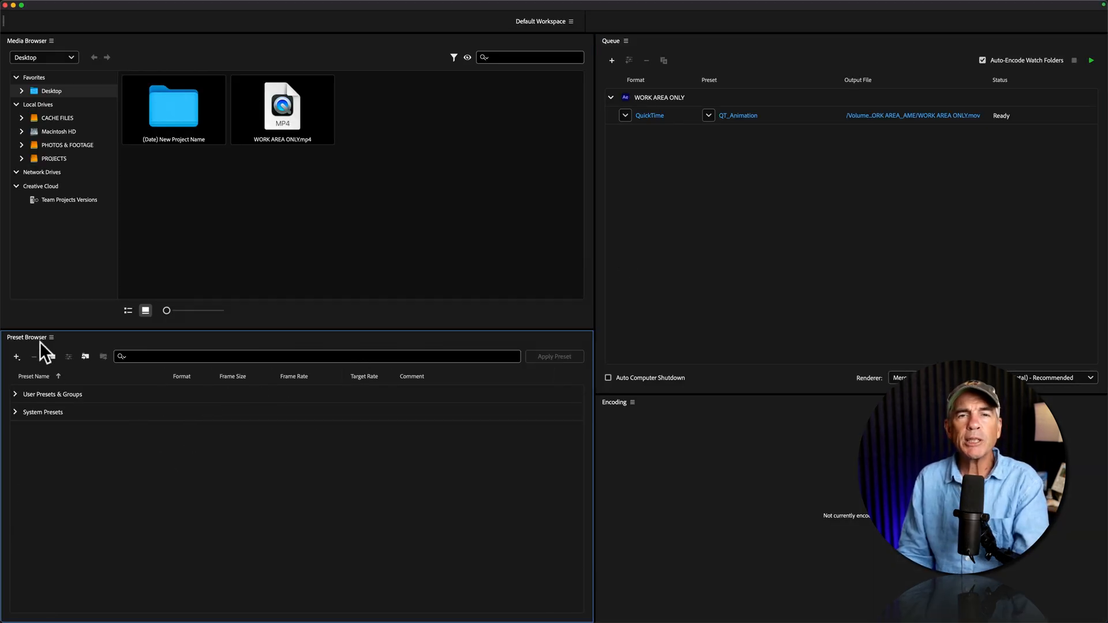
# Search 'you' in the Preset Browser for the YouTube 2160p 4K preset and bring up its export settings.
pyautogui.click(183, 7)
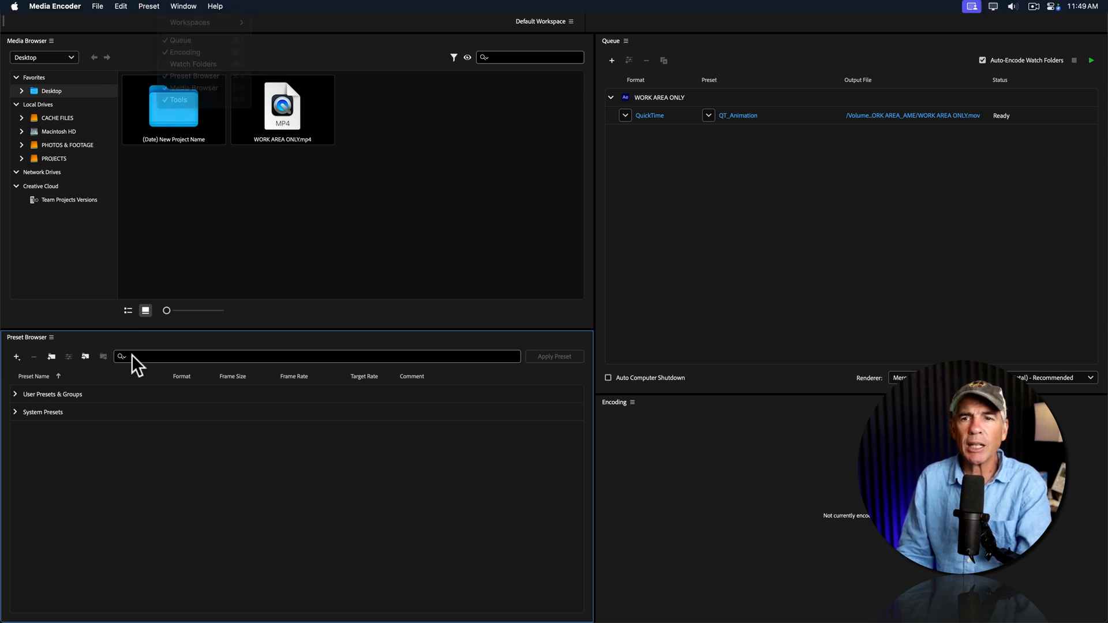
pyautogui.write('youtube')
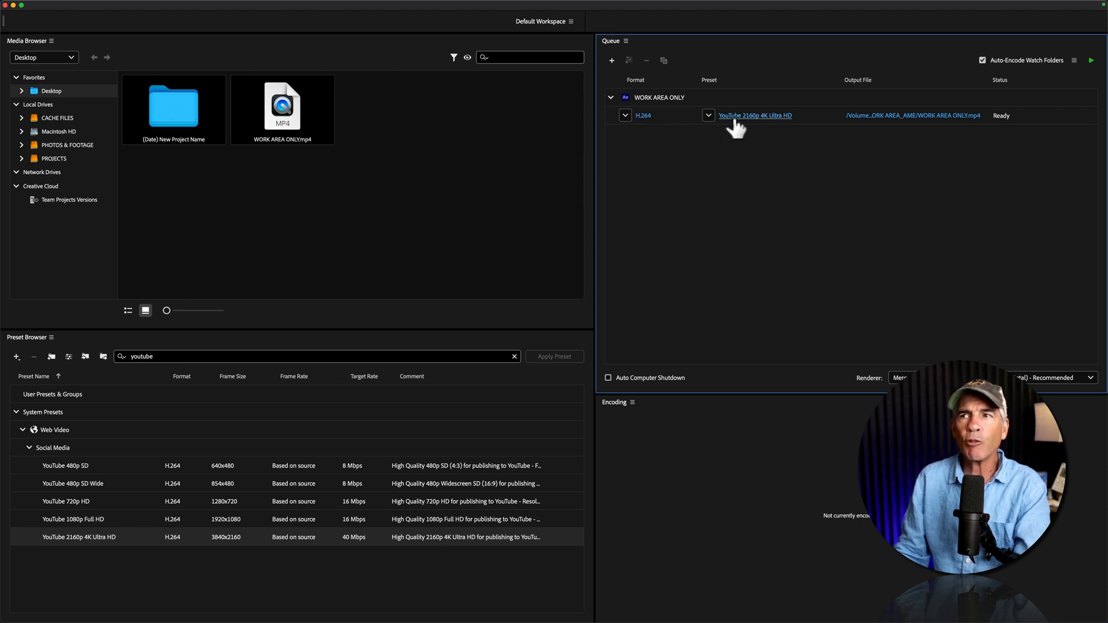
pyautogui.click(753, 115)
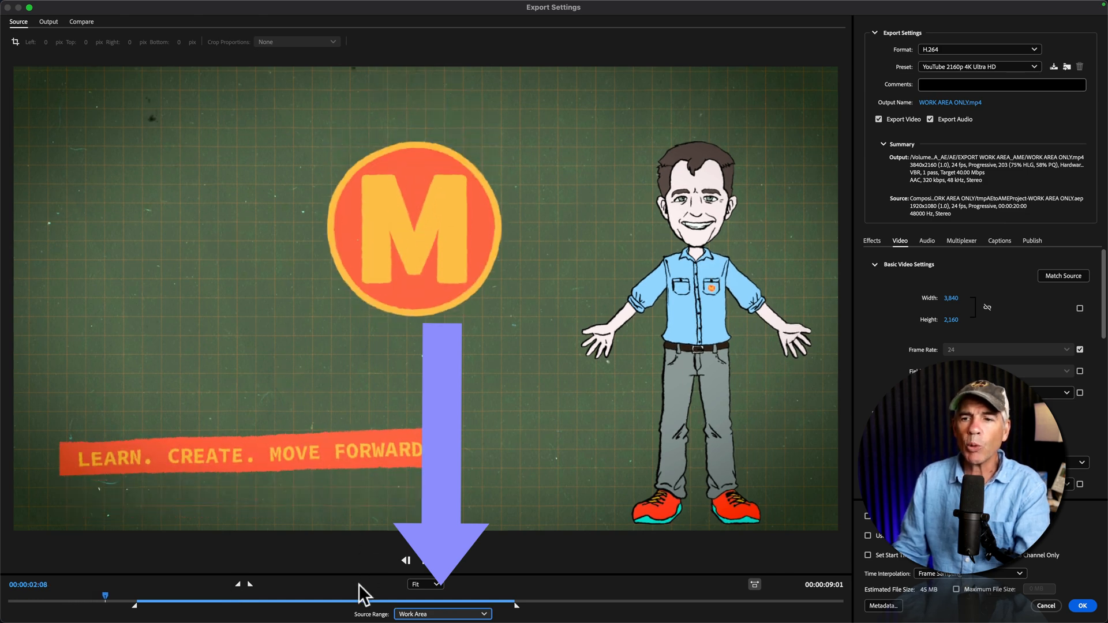
# Keep the Source Range at Work Area and return the Ready 4K item to the queue.
pyautogui.click(441, 613)
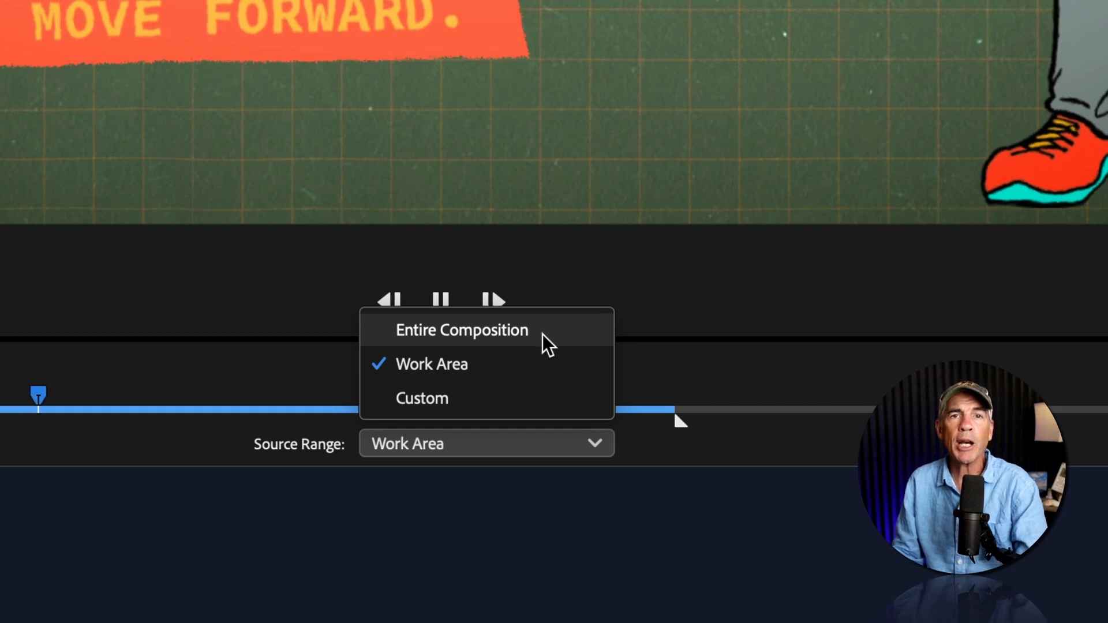
pyautogui.moveTo(39, 395); pyautogui.dragTo(257, 395)
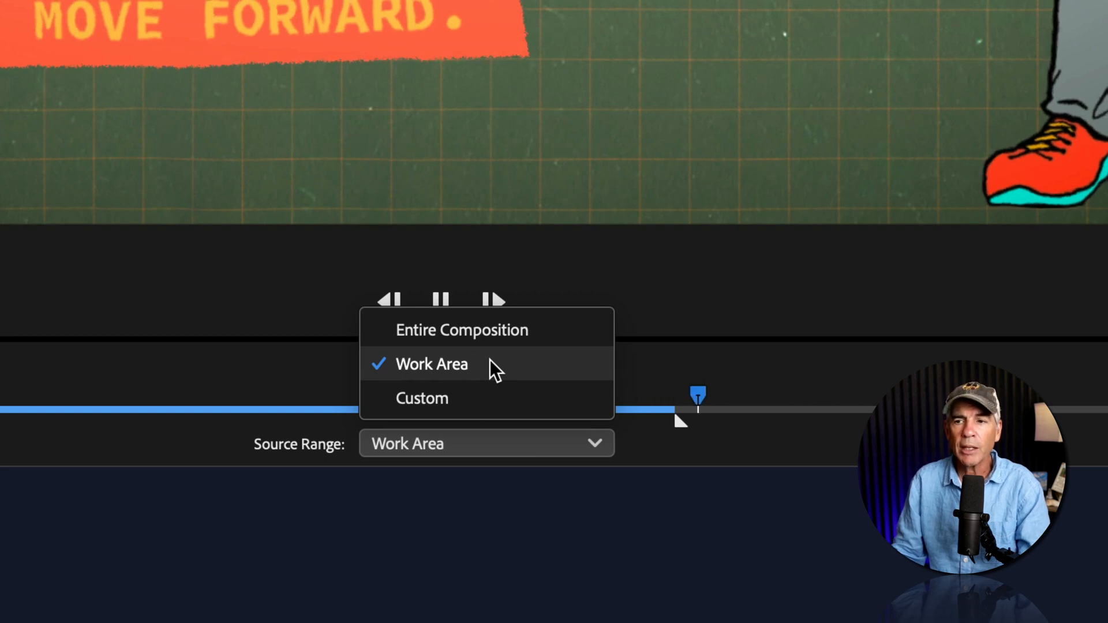
pyautogui.click(431, 363)
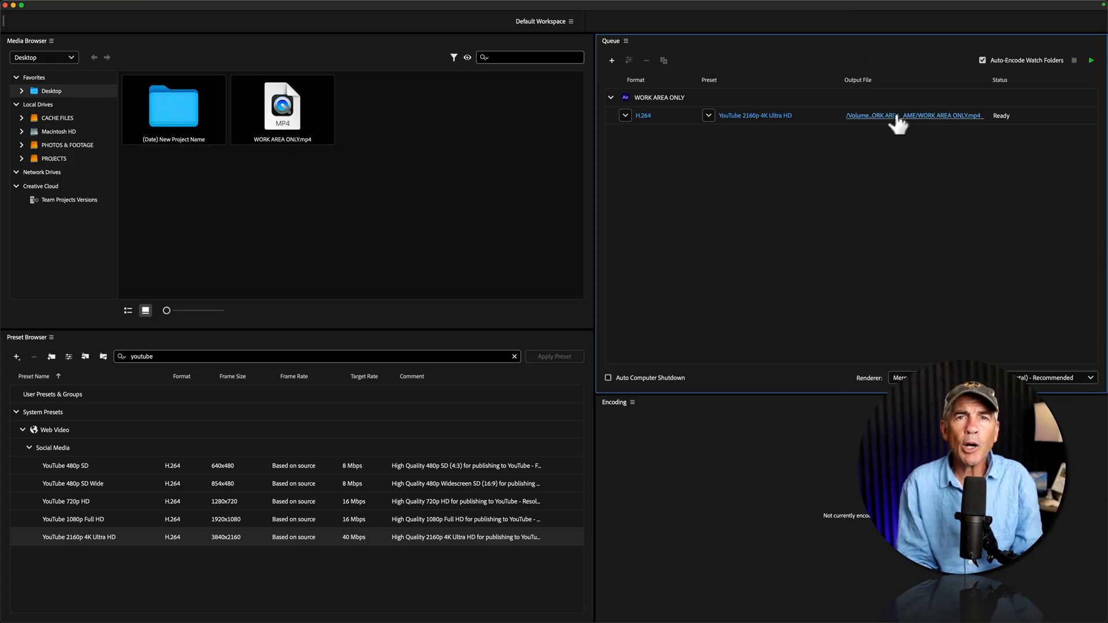
# Save the output as WORK AREA ONLY_AME.mp4 on the Desktop and start the encode queue.
pyautogui.click(912, 115)
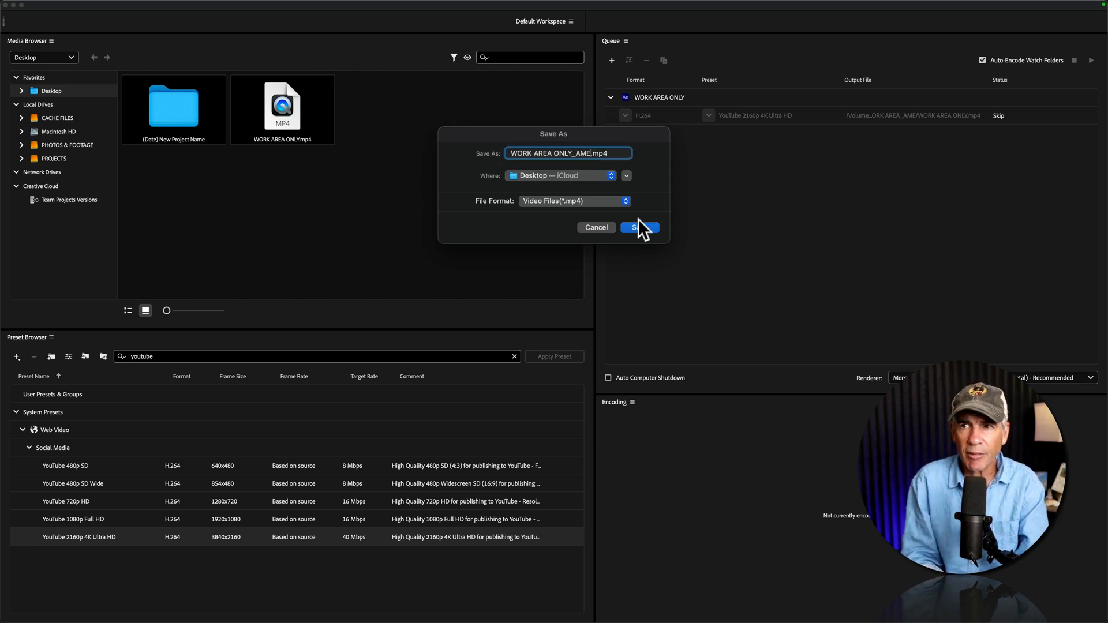
pyautogui.click(638, 227)
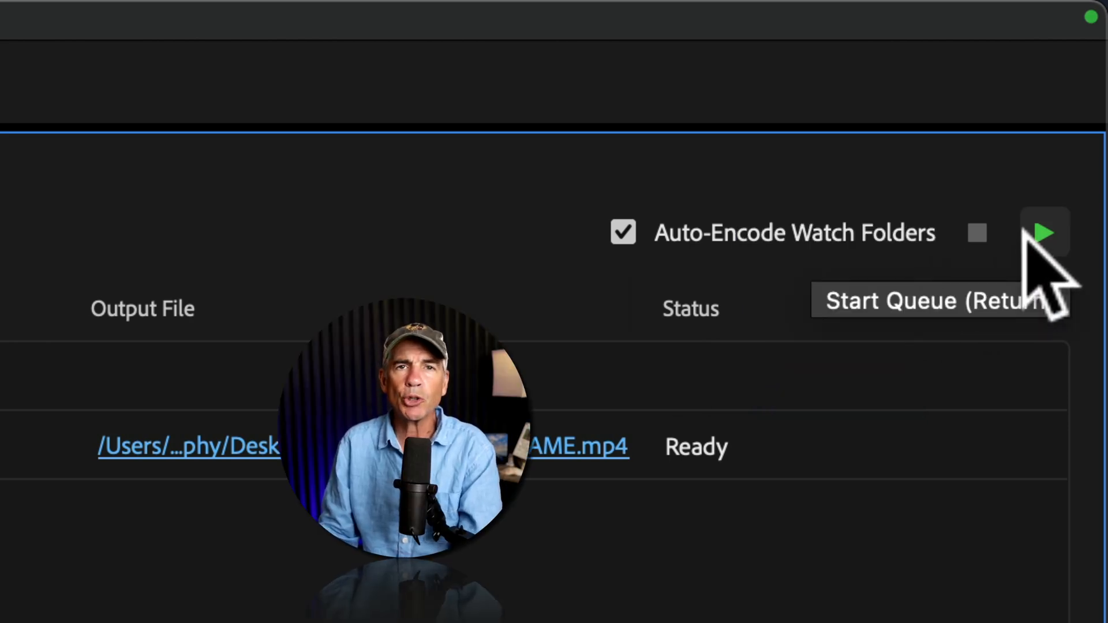
pyautogui.click(1046, 232)
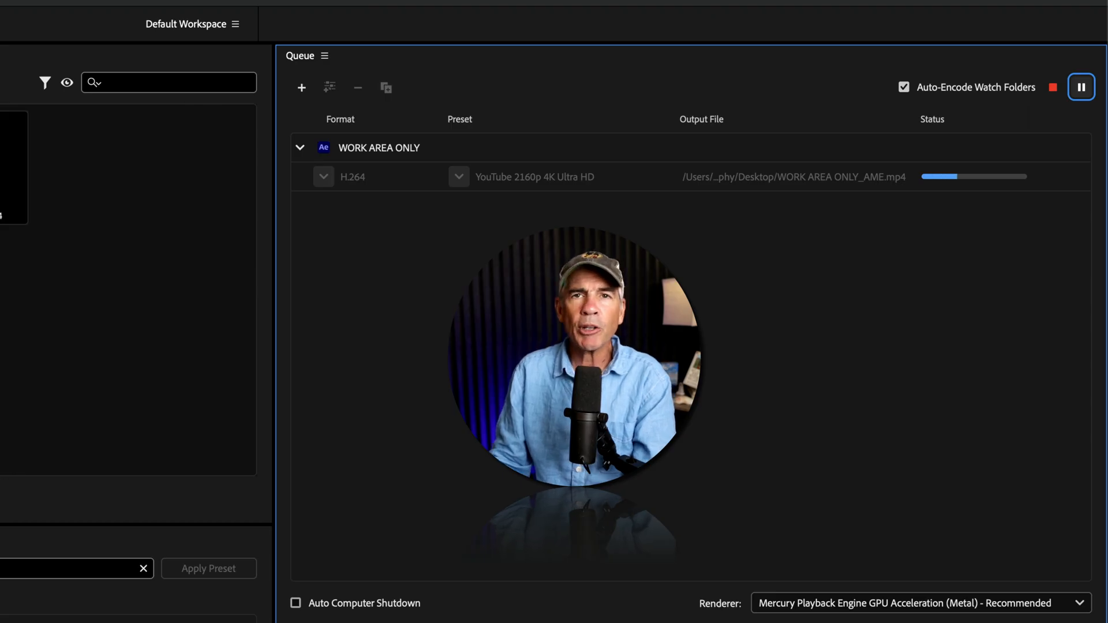